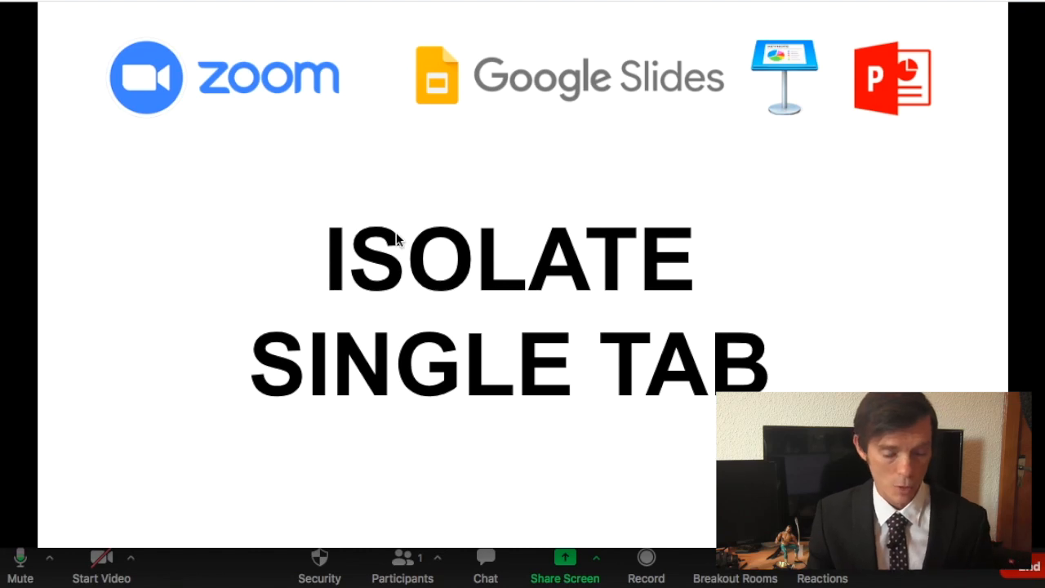
mouse_move(44, 44)
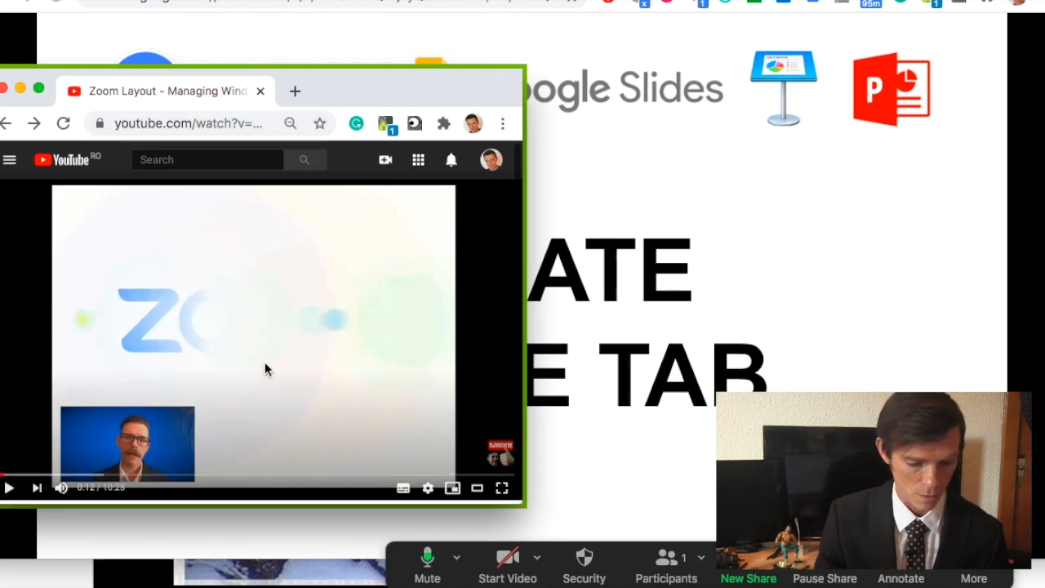
mouse_move(882, 309)
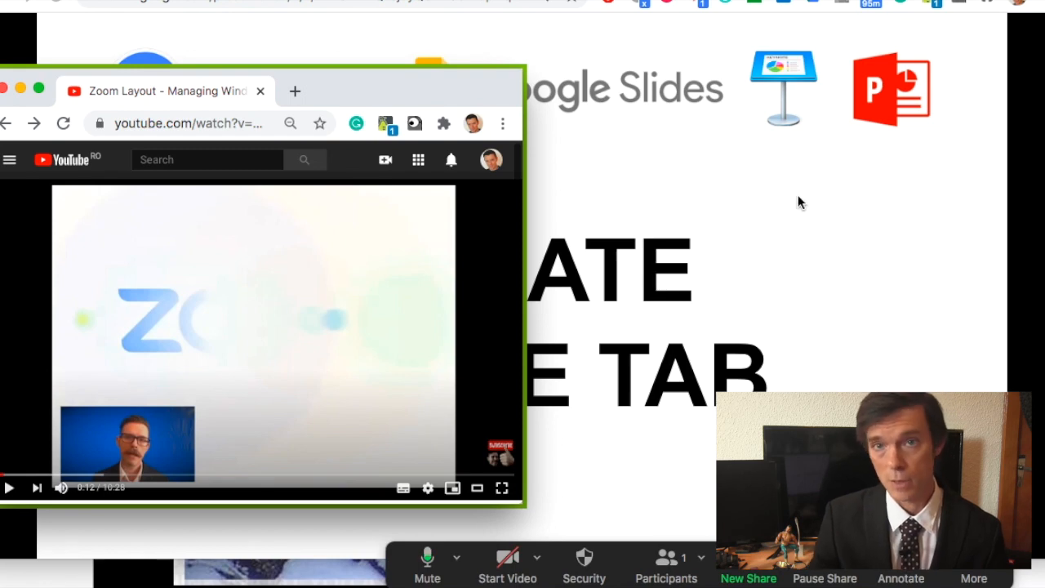
mouse_move(744, 171)
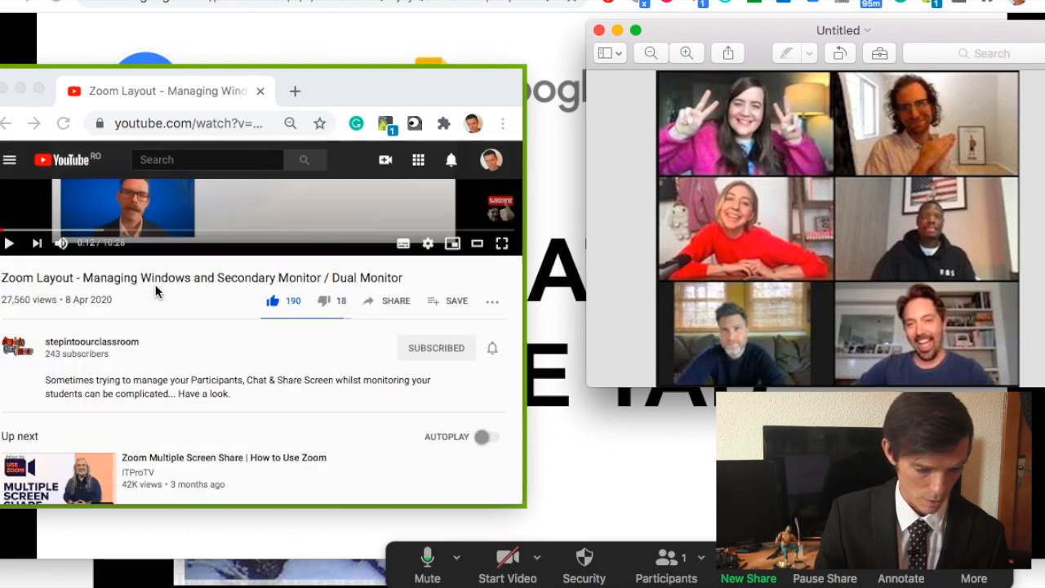
Share a portion-of-screen box framing only the YouTube browser window, excluding the photo grid
right_click(183, 258)
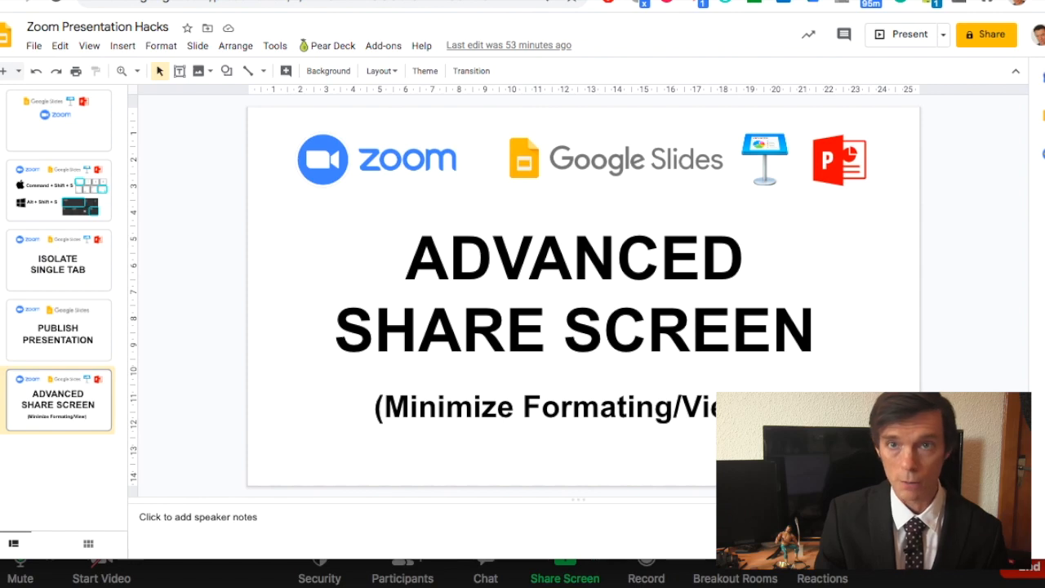
mouse_move(58, 189)
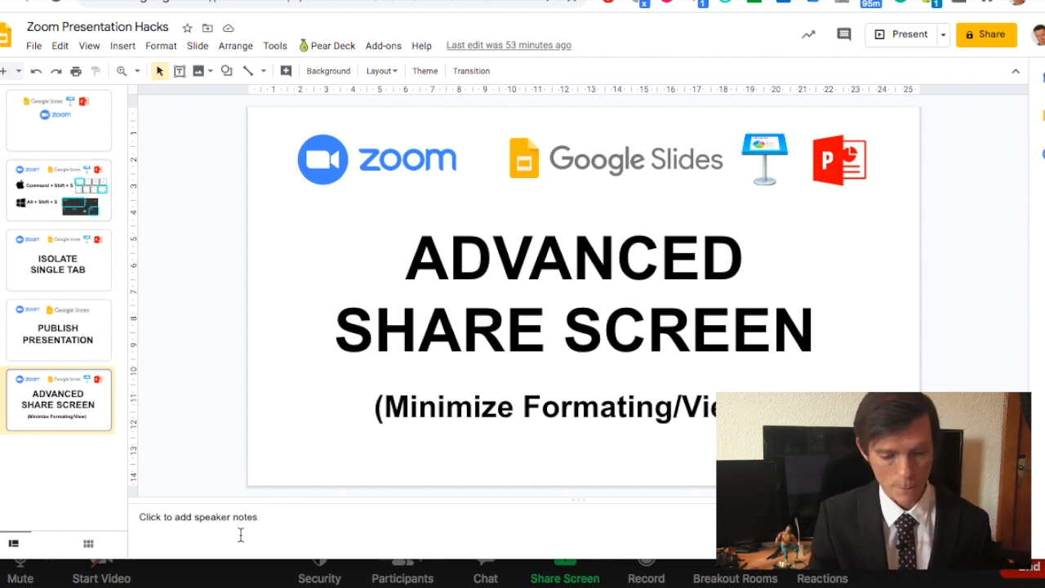
mouse_move(260, 199)
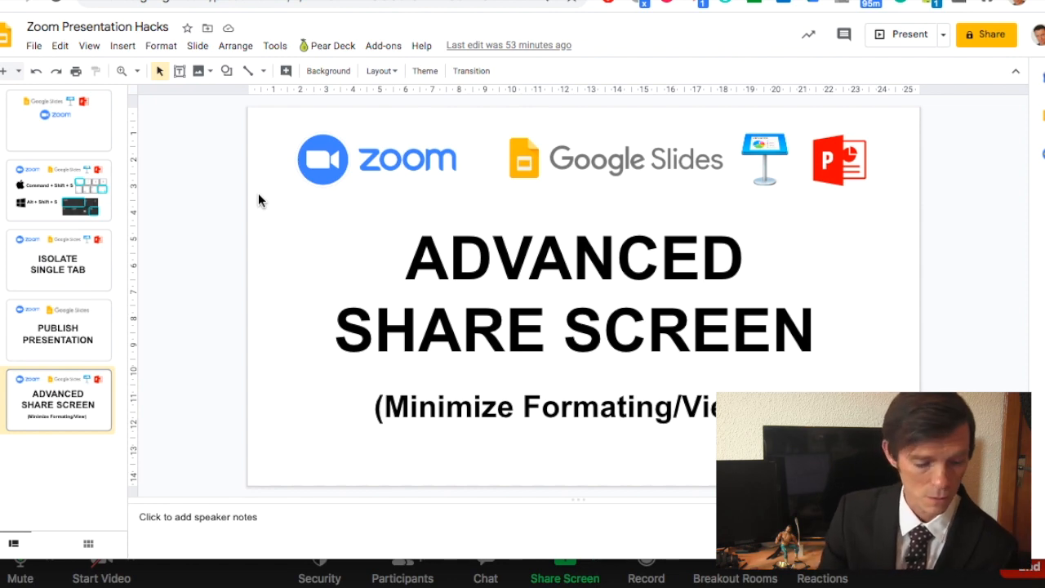
Publish the deck to the web with auto-advance every minute, copy its link, and return to the editor
left_click(33, 46)
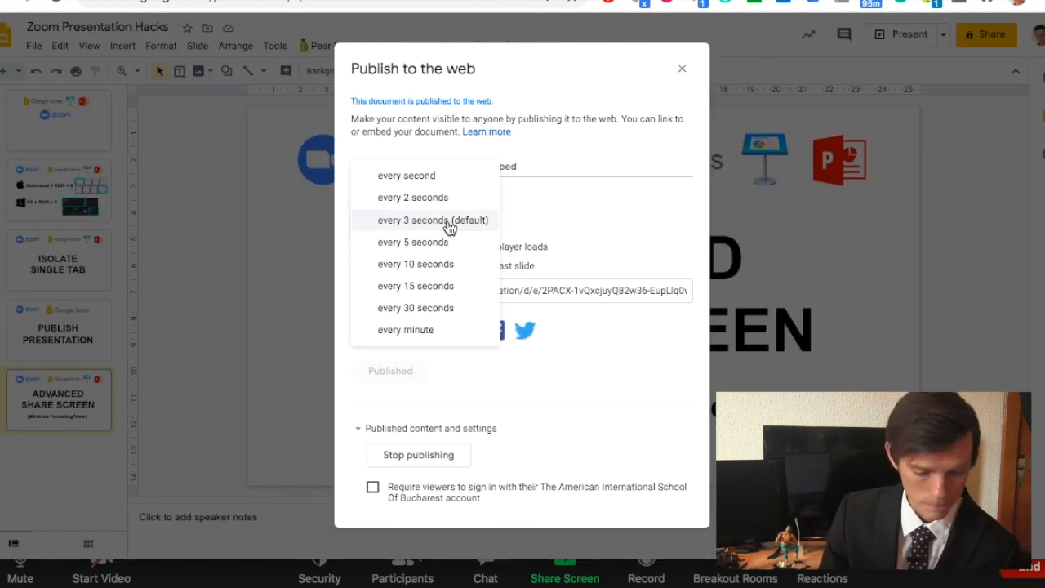
left_click(405, 330)
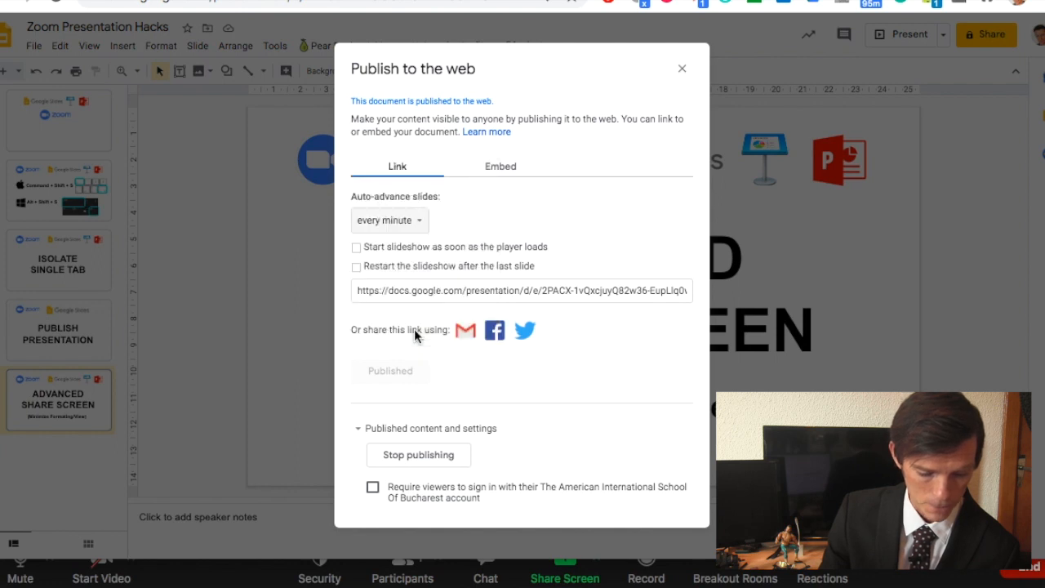
mouse_move(472, 441)
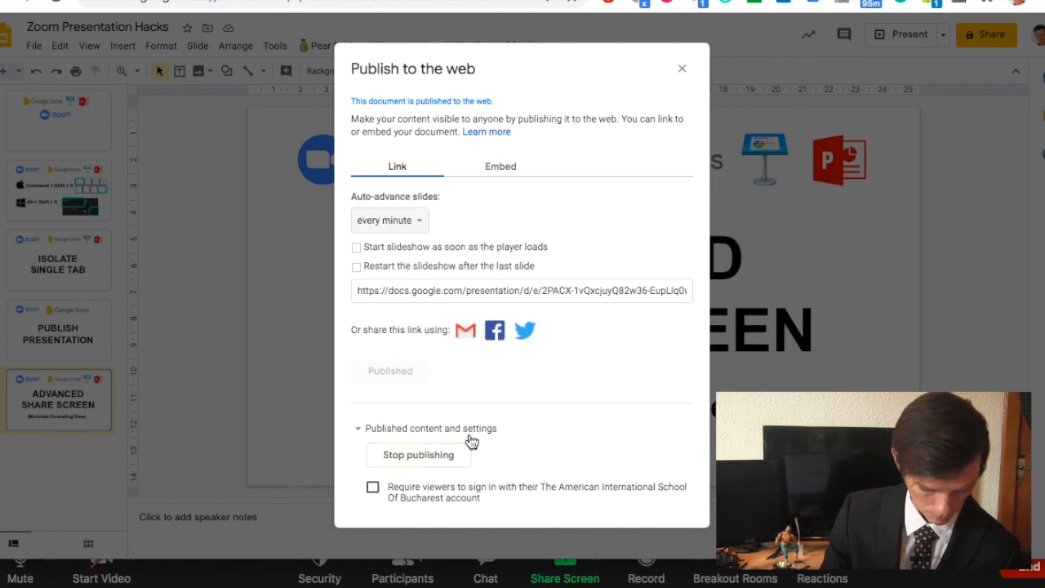
left_click(523, 291)
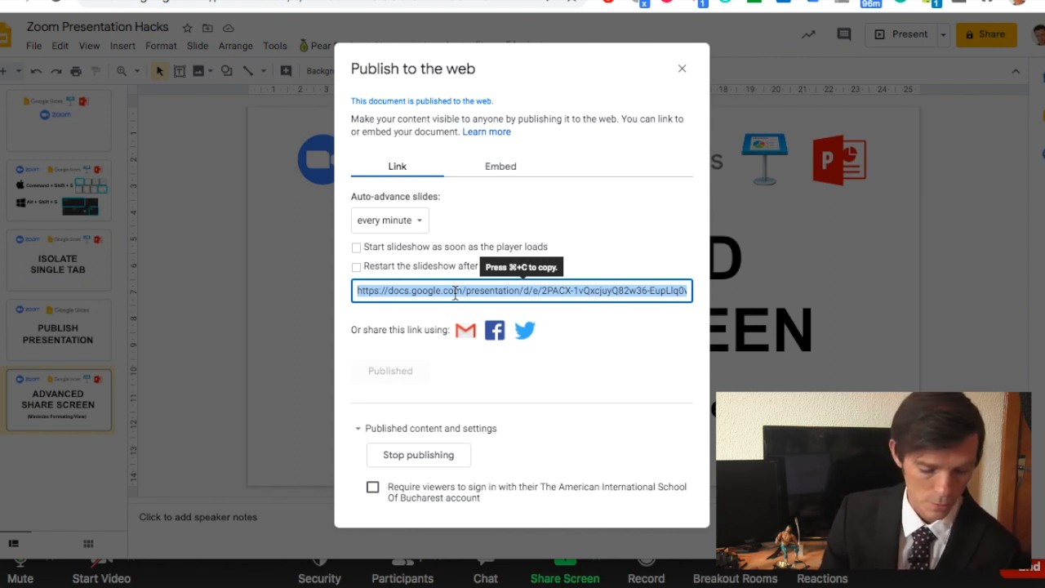
mouse_move(269, 441)
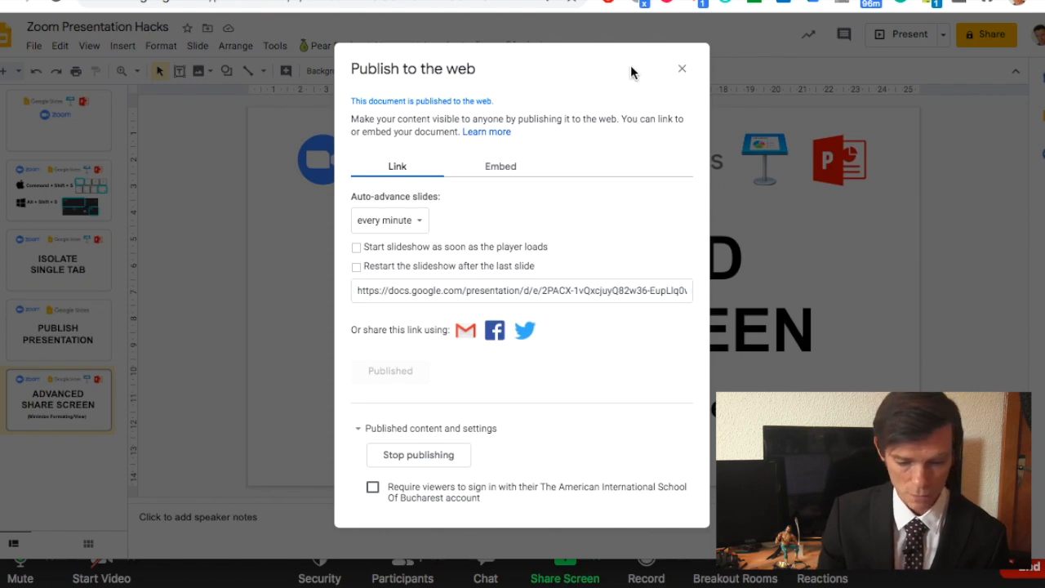
left_click(683, 69)
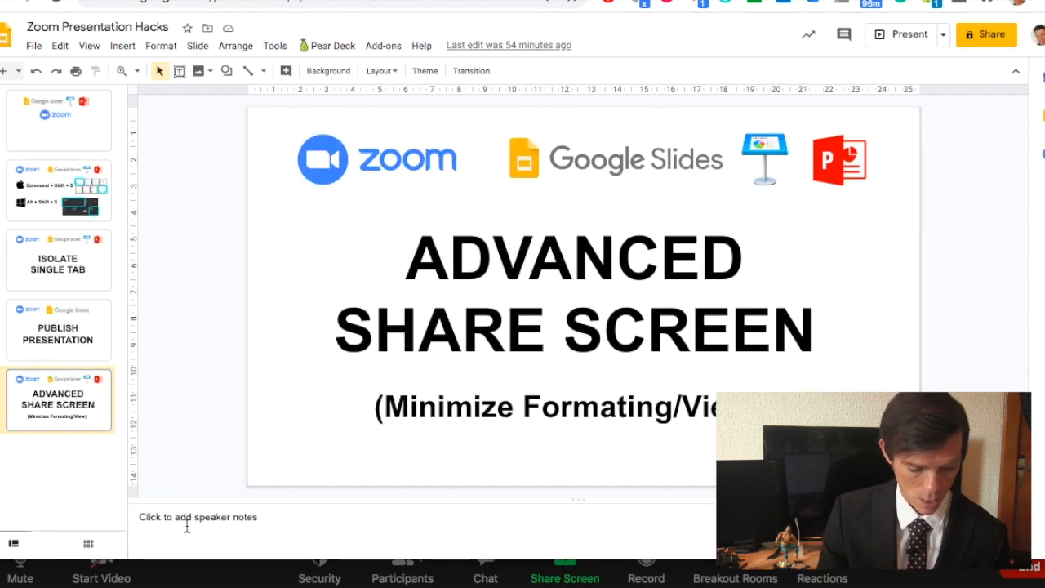
Add the speaker note 'Start a meeting before and Set up - the portion of your screen will remain...' and stop the share
type("Start a meeting before and Set up - the portion of your screen will remain from one meeting to the next")
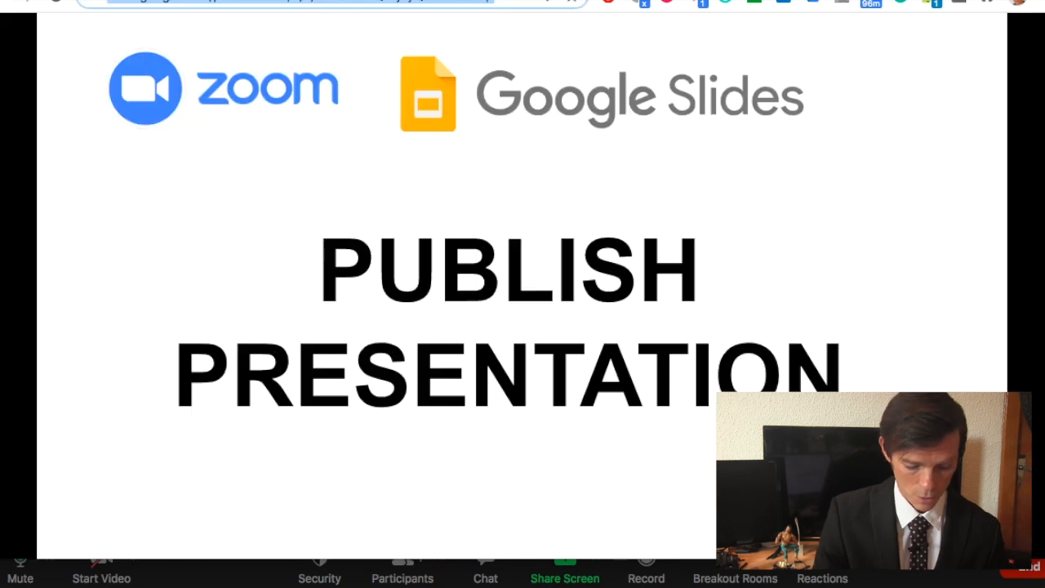
left_click(327, 15)
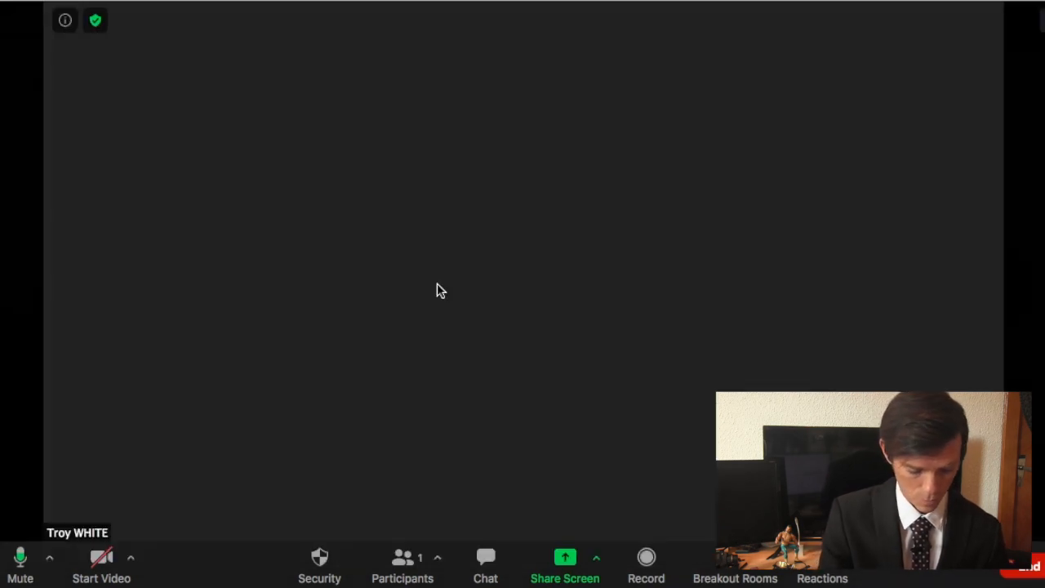
Browse Zoom's shareable windows, pick the Chrome presentation window, then switch to Google Chrome
left_click(565, 563)
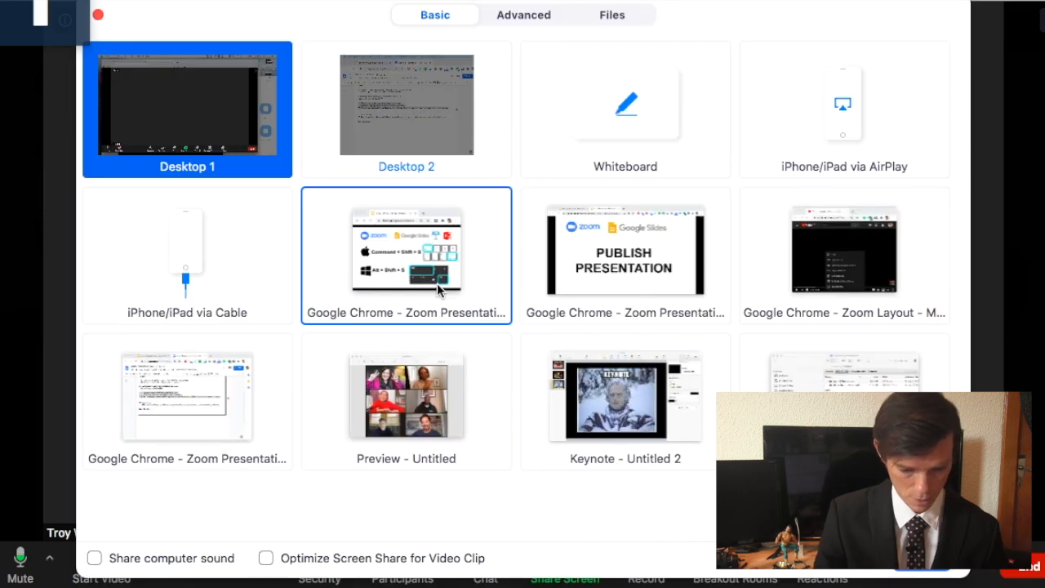
left_click(405, 255)
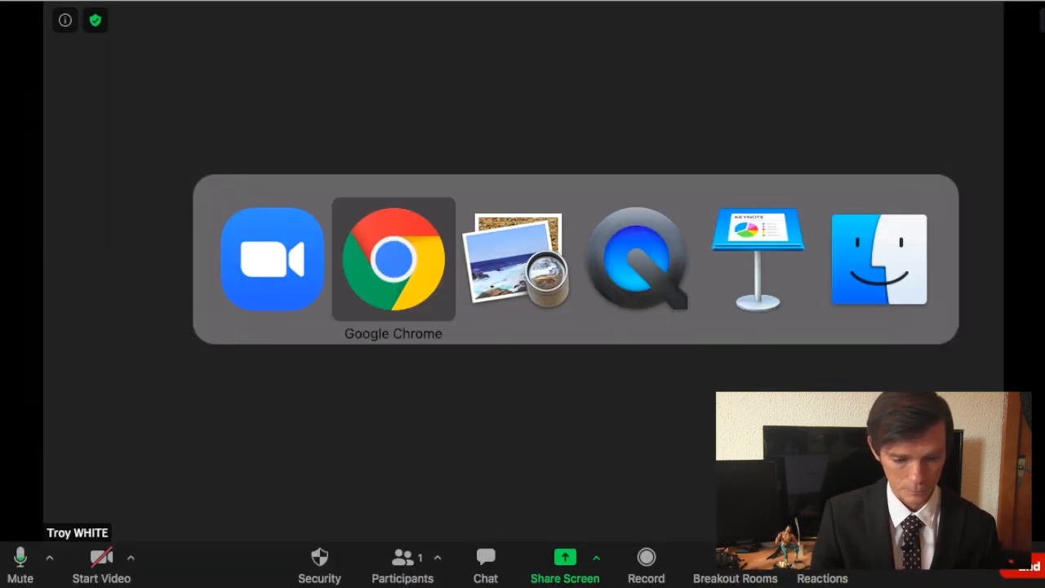
left_click(392, 258)
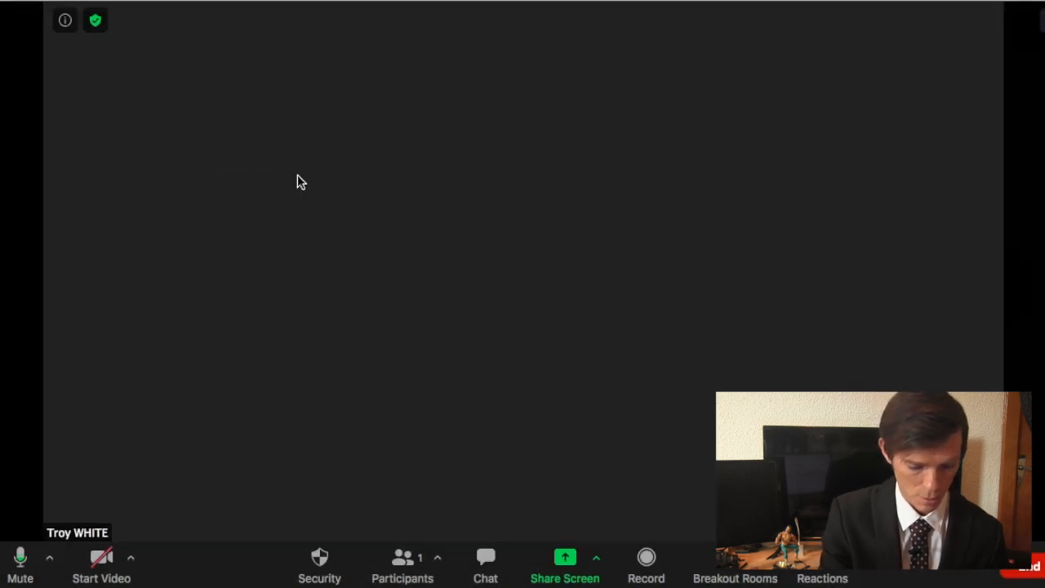
Show Zoom's advanced sharing choices: portion of screen, sound only, second camera
left_click(565, 564)
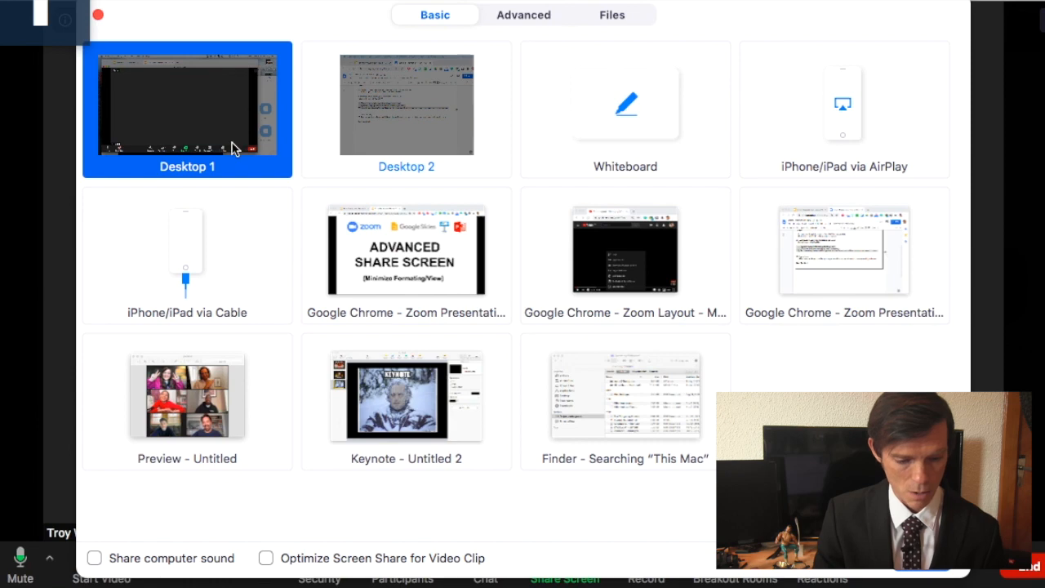
left_click(523, 15)
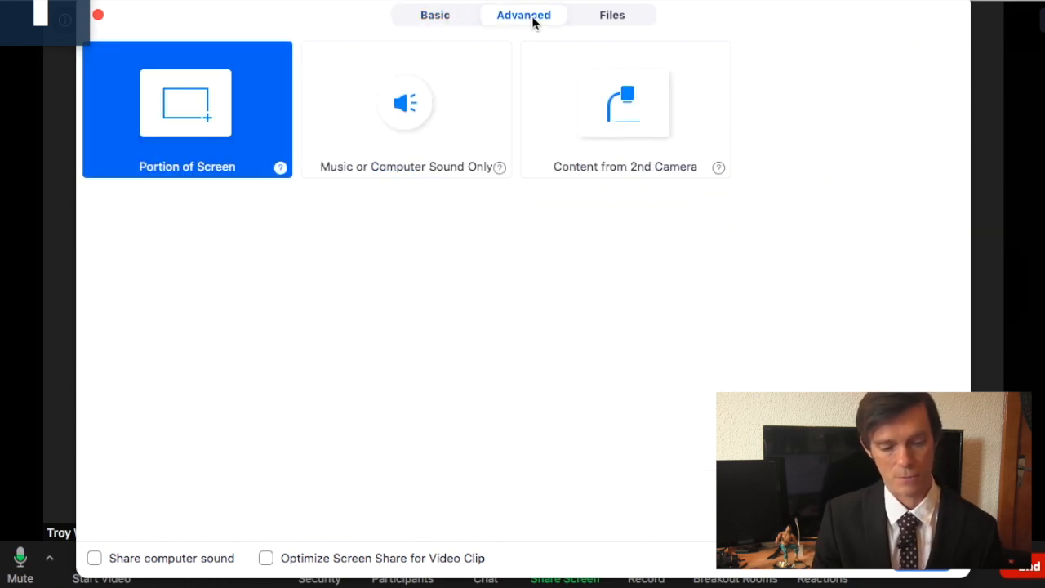
mouse_move(202, 117)
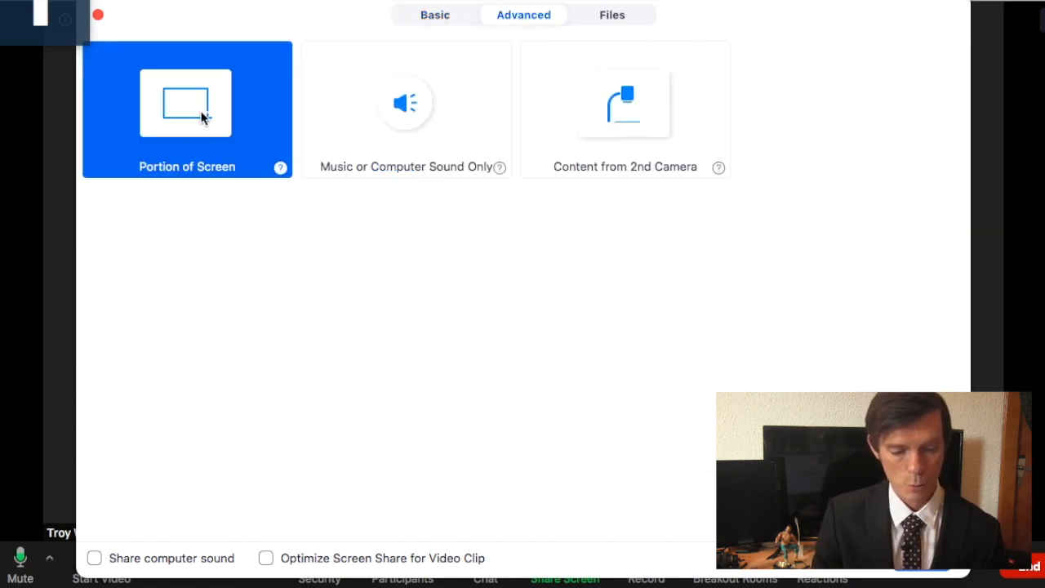
mouse_move(95, 559)
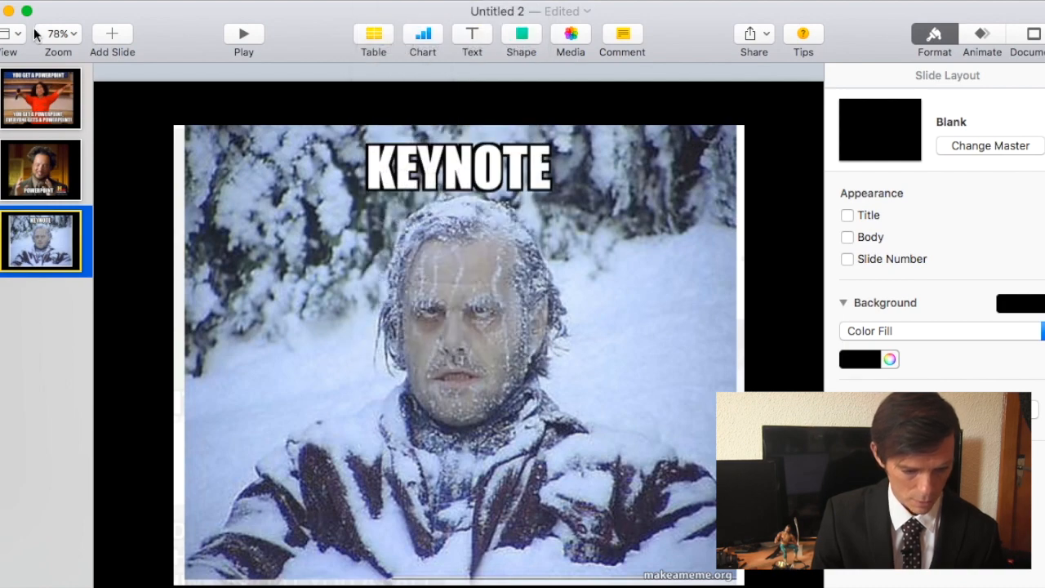
Adjust Keynote's view layout and shrink the window to show mainly the KEYNOTE slide
left_click(11, 32)
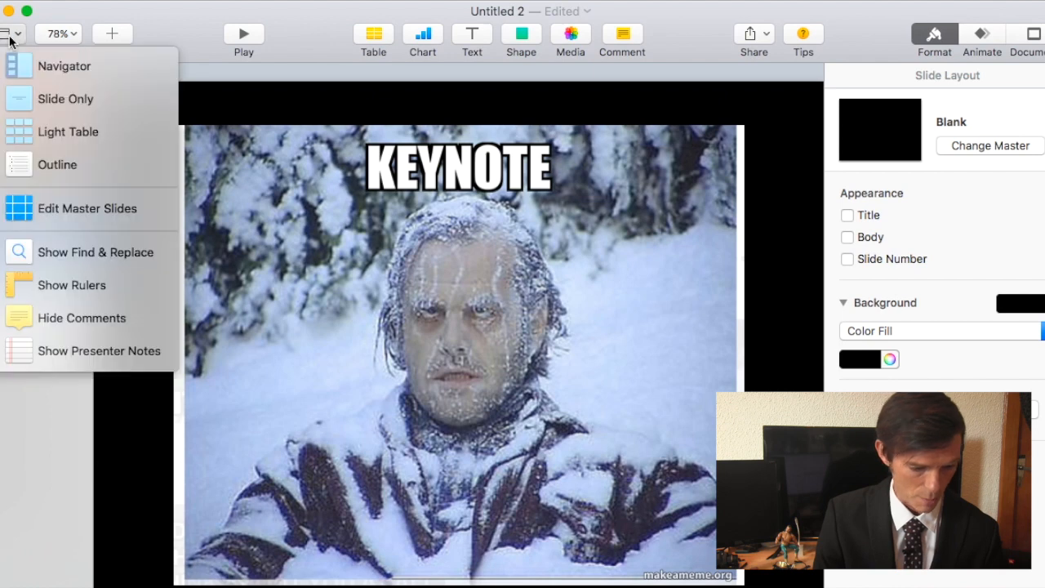
left_click(65, 66)
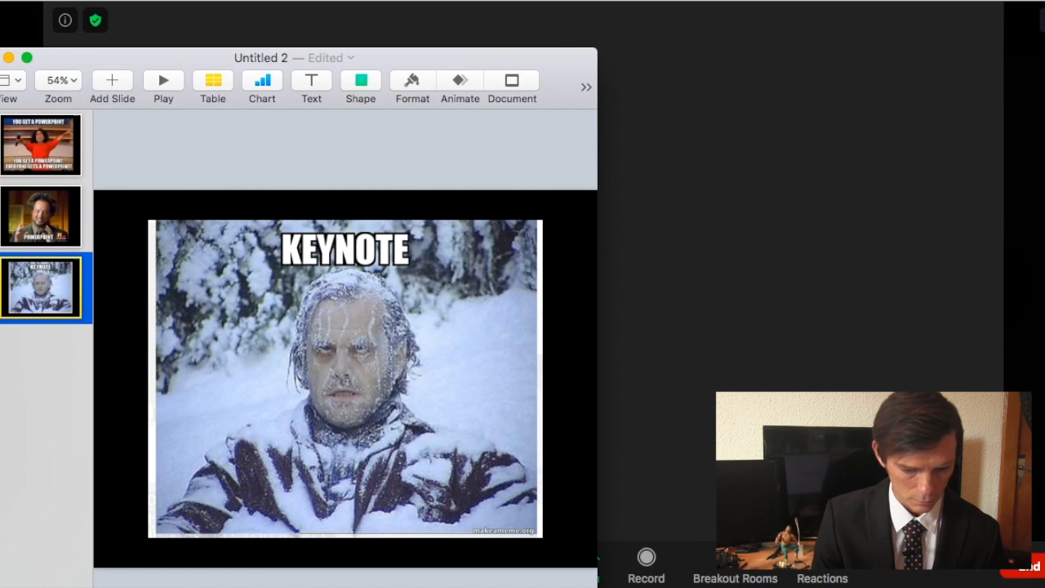
left_click(9, 100)
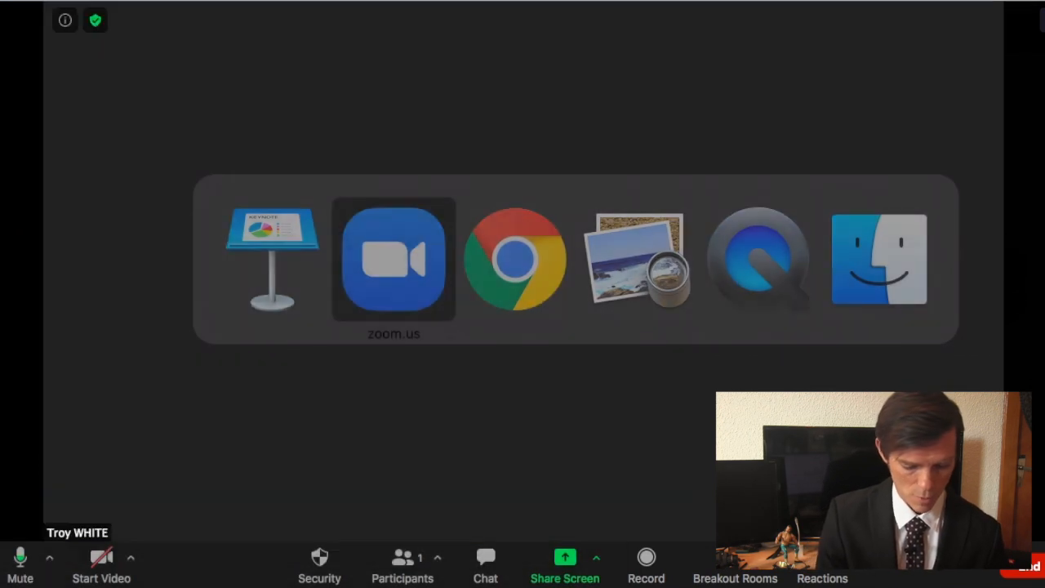
Share a green-framed screen portion fitted around the small Keynote window, then stop sharing
left_click(565, 564)
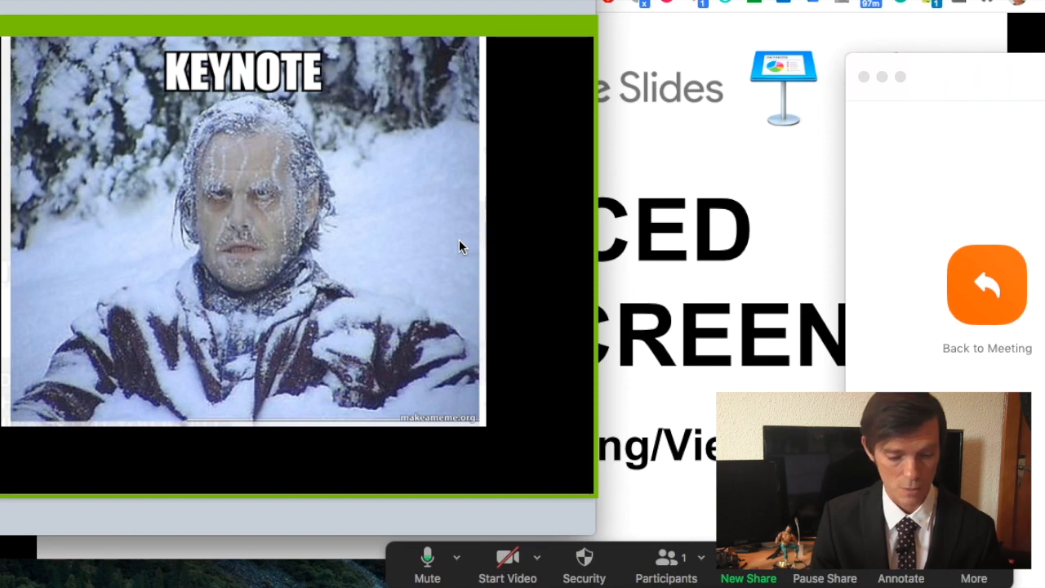
key("cmd+tab")
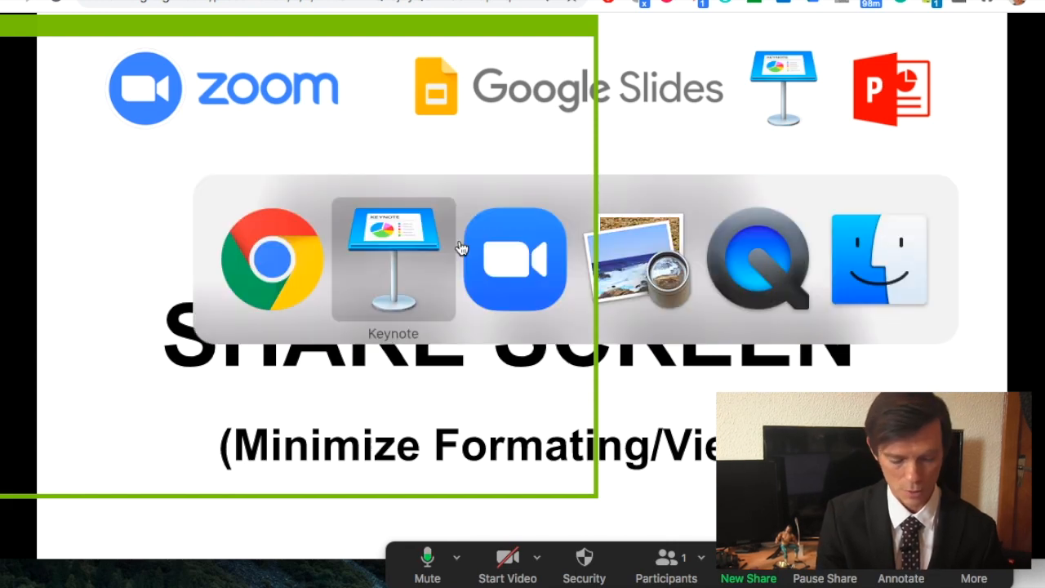
left_click(392, 260)
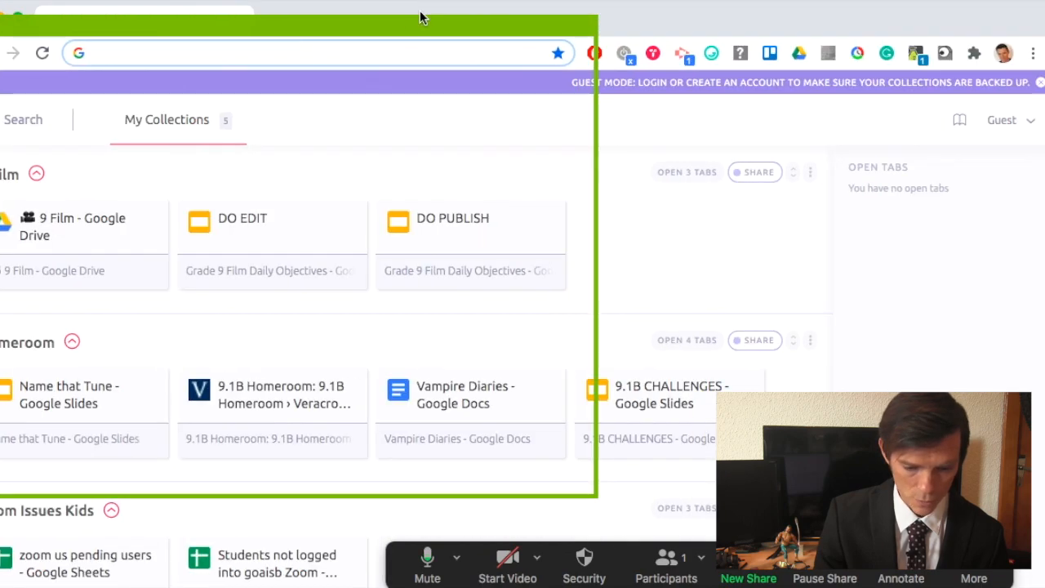
scroll("down", 3)
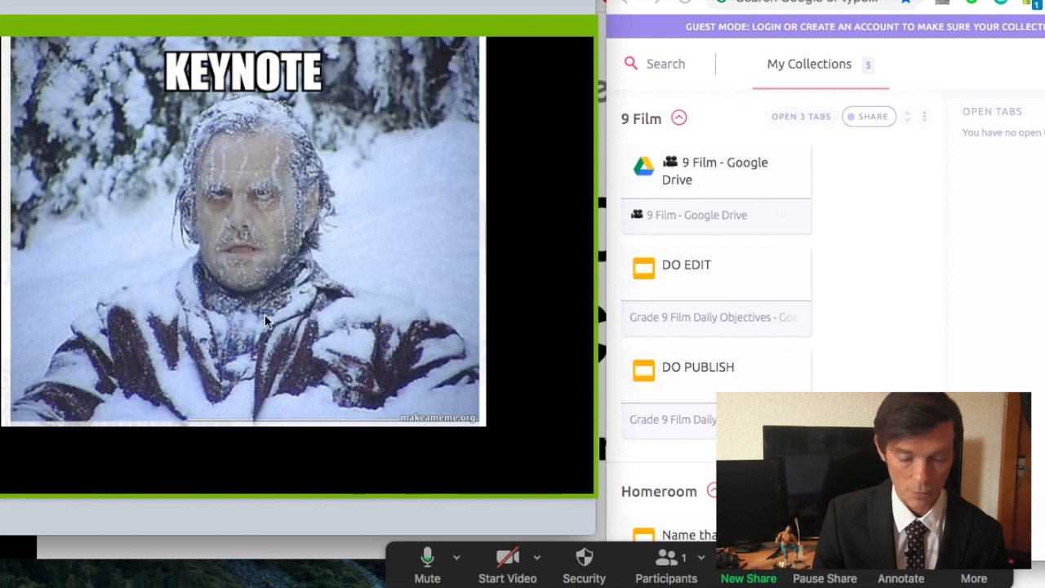
mouse_move(296, 274)
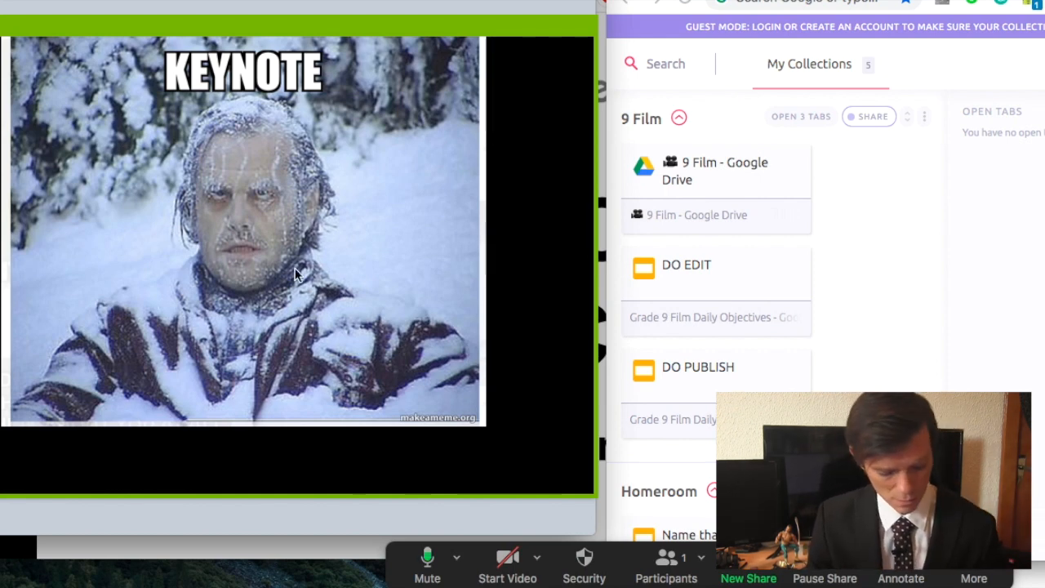
left_click(823, 563)
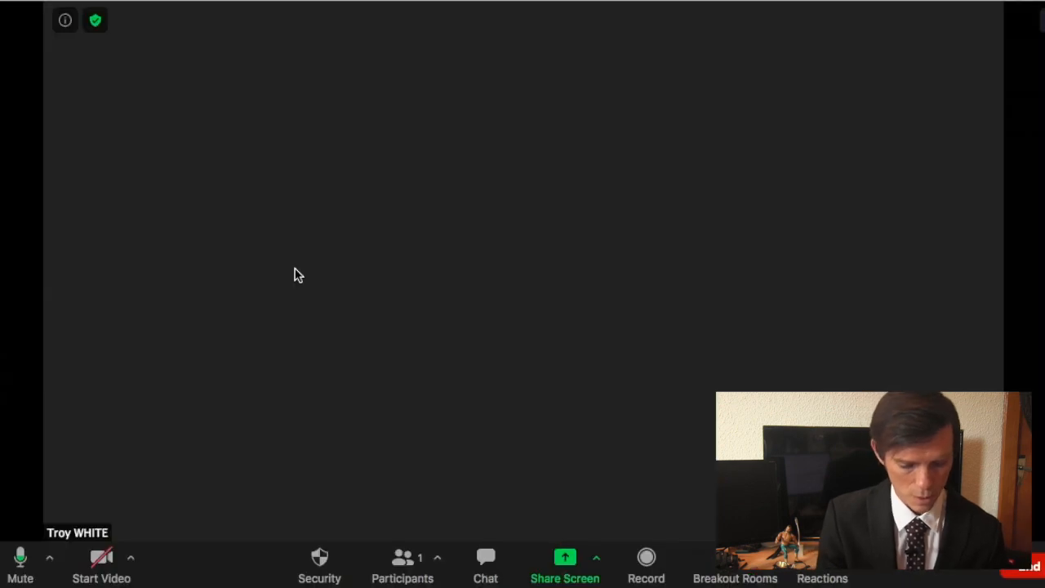
left_click(565, 563)
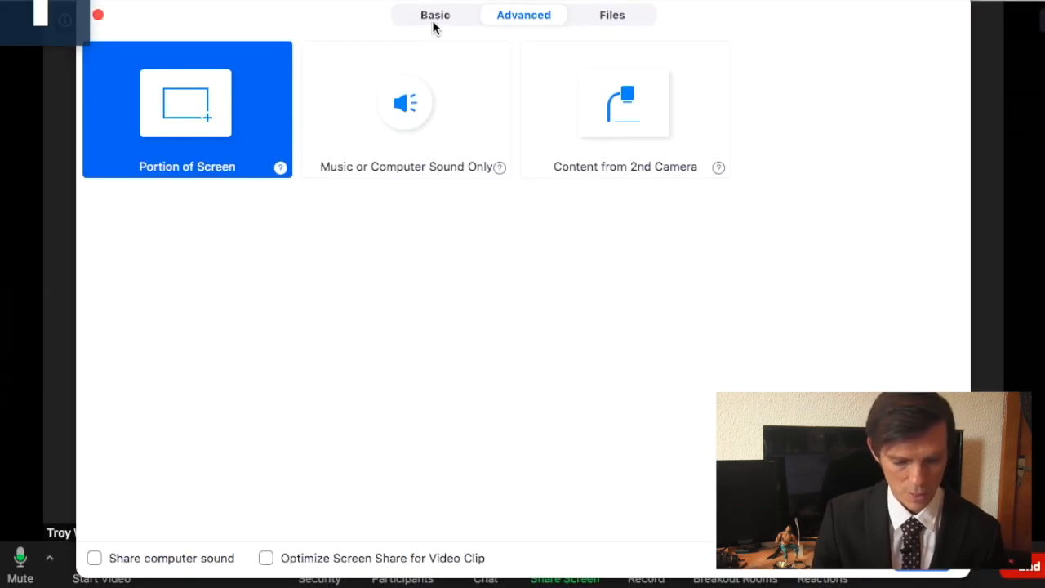
left_click(434, 15)
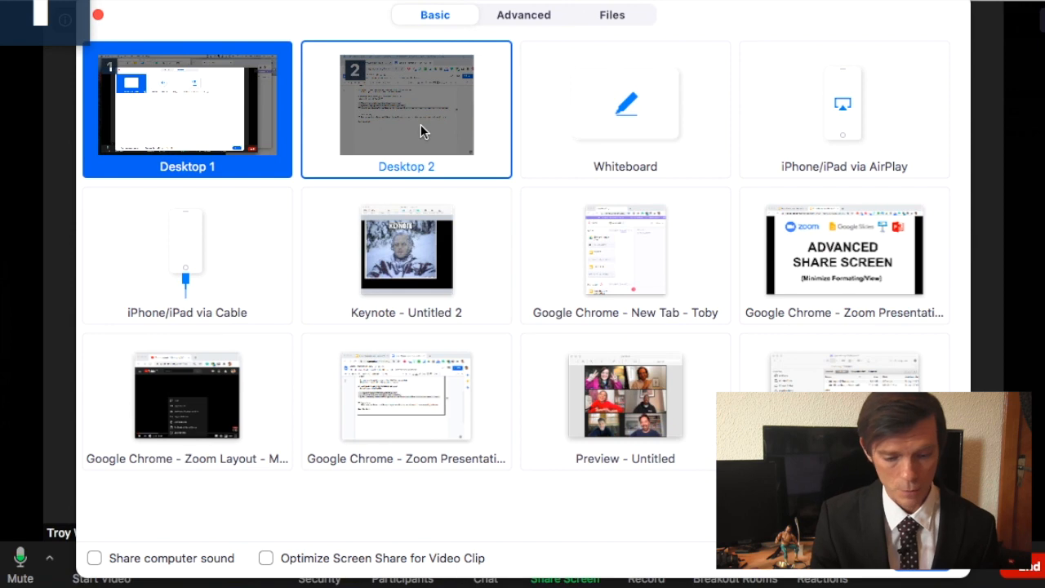
left_click(523, 15)
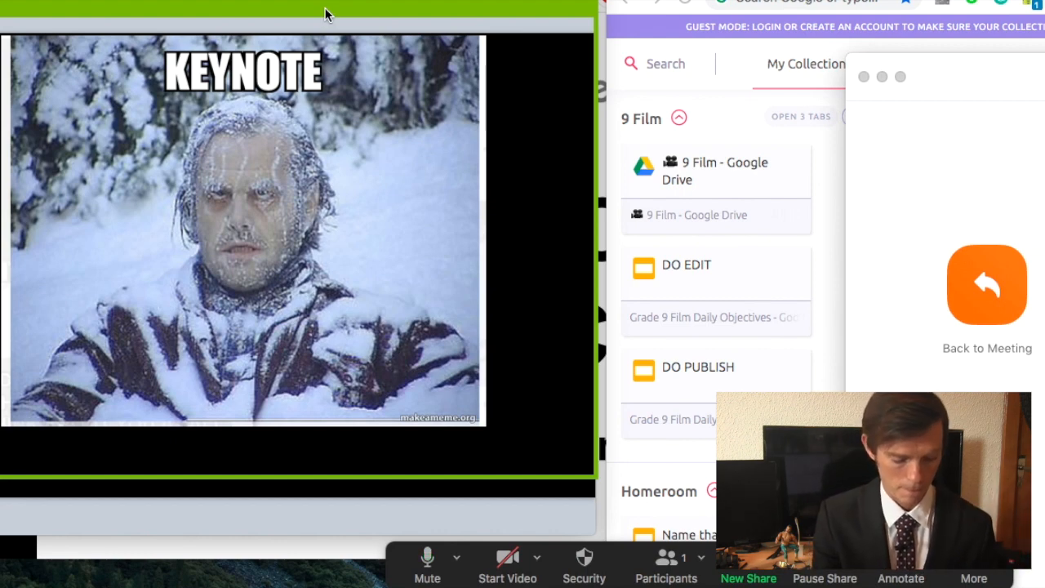
left_click(987, 284)
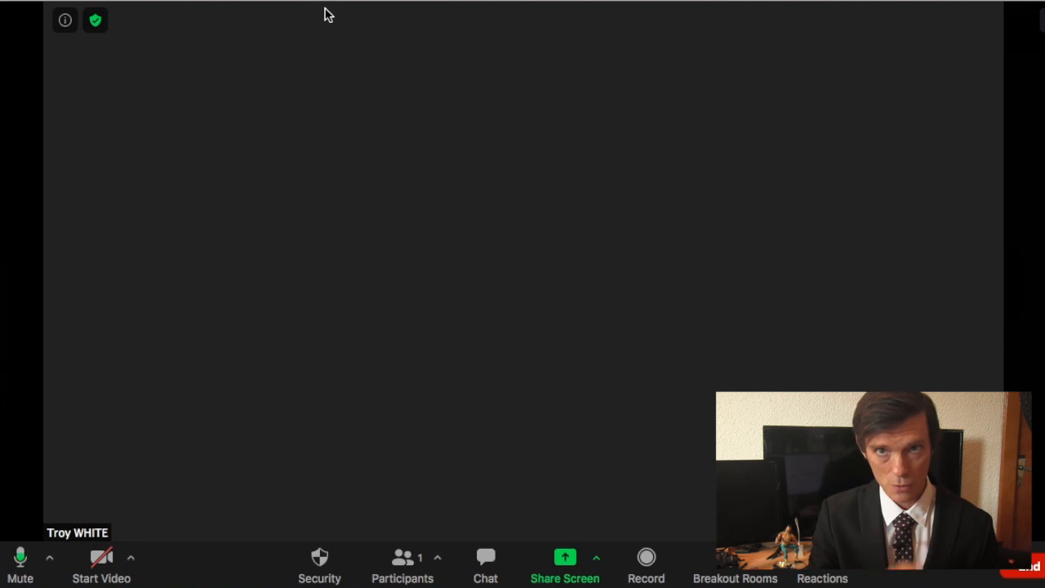
left_click(565, 564)
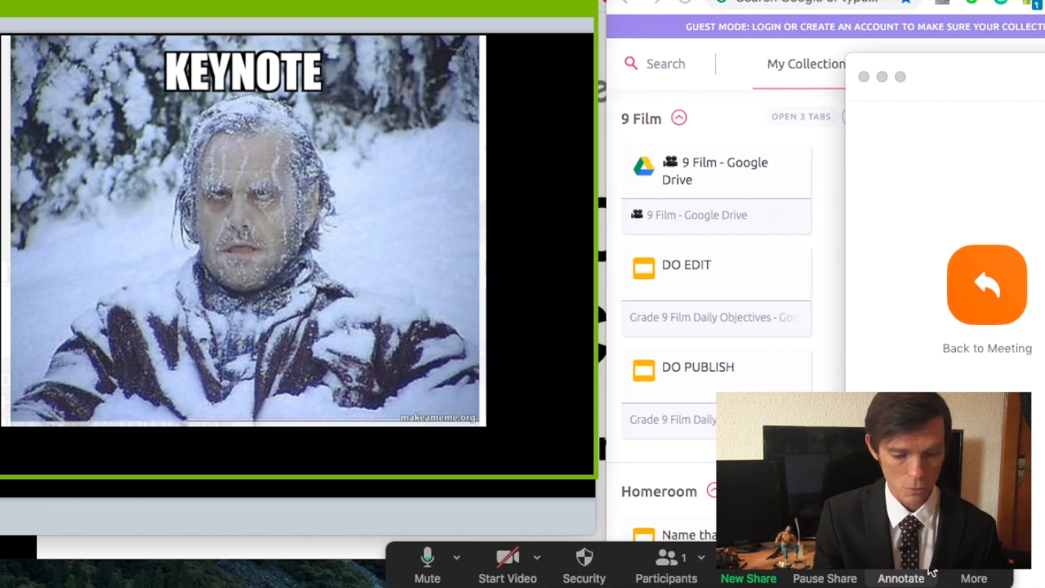
left_click(986, 284)
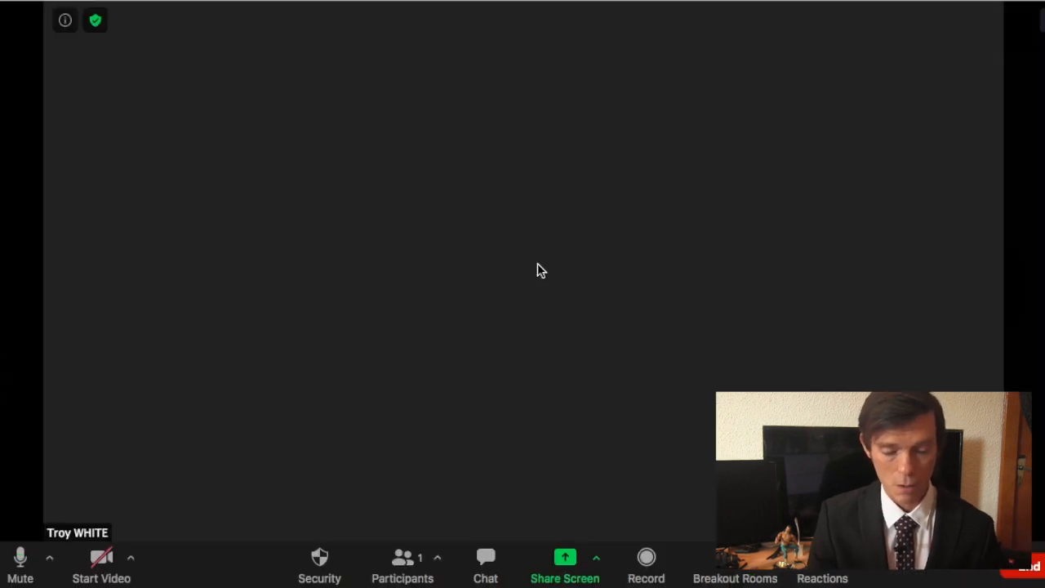